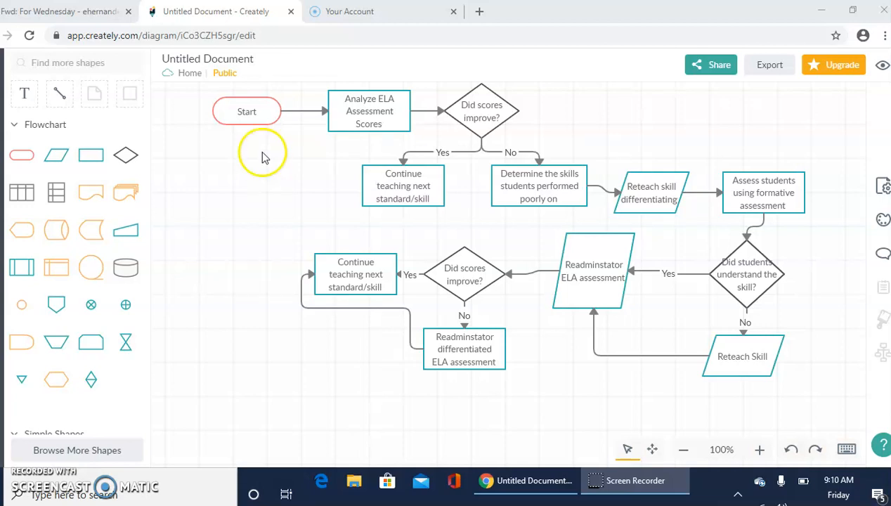
mouse_move(339, 98)
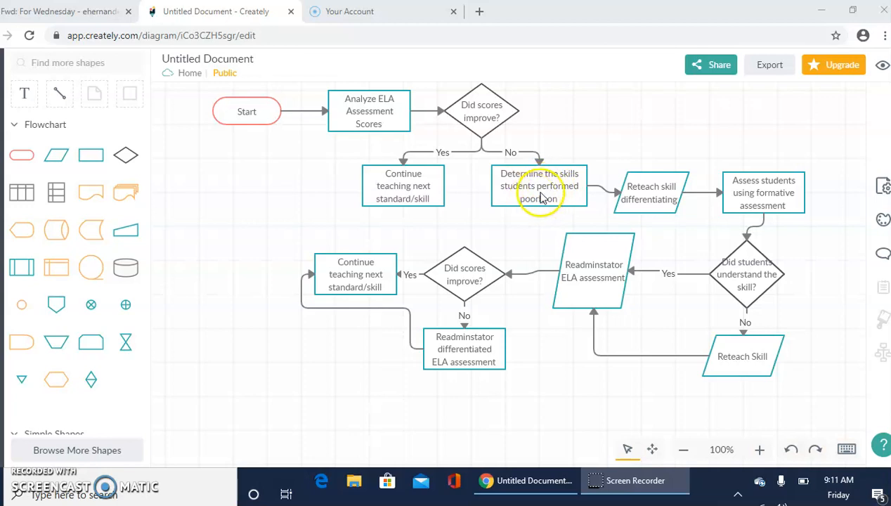
mouse_move(533, 206)
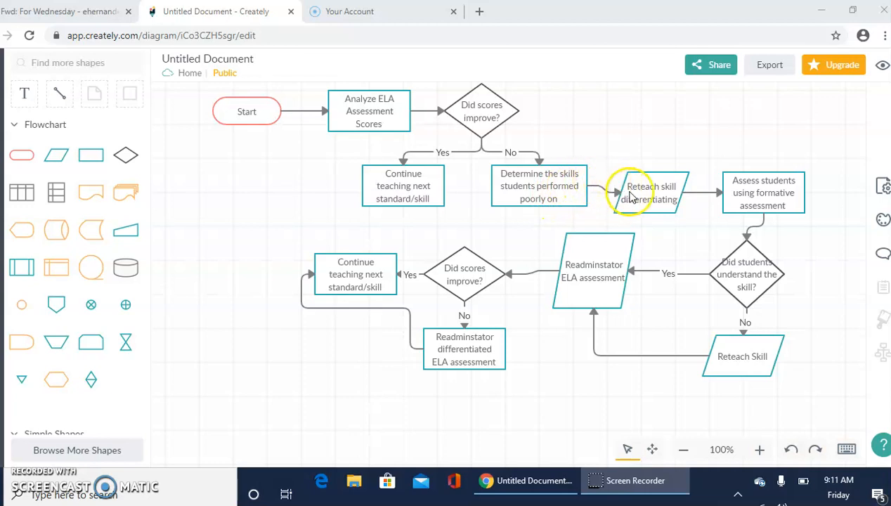
mouse_move(650, 190)
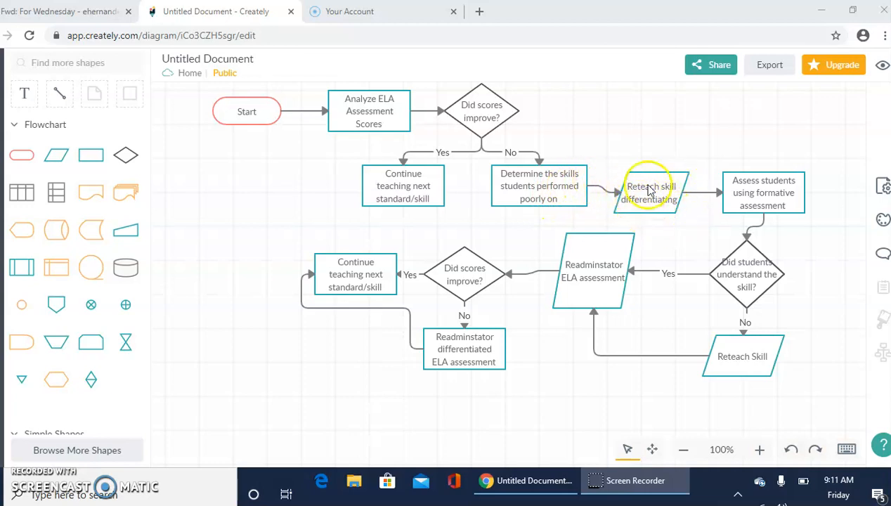
mouse_move(752, 196)
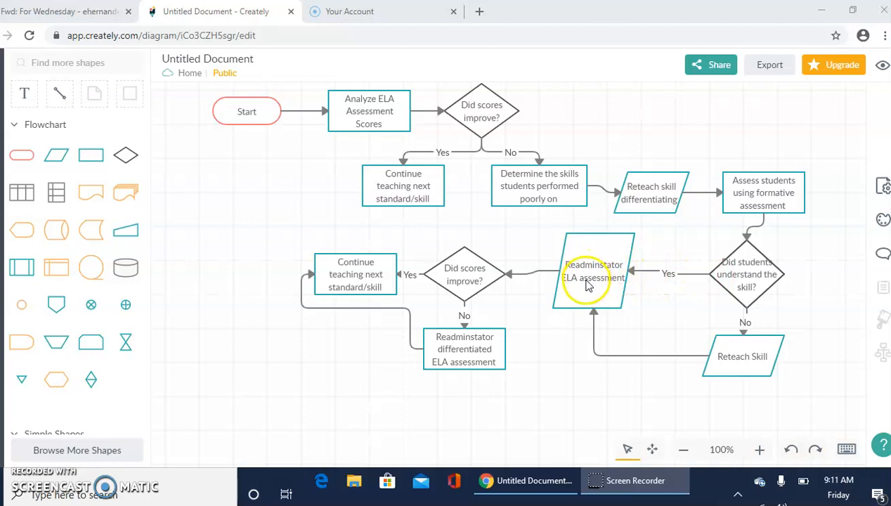
mouse_move(565, 287)
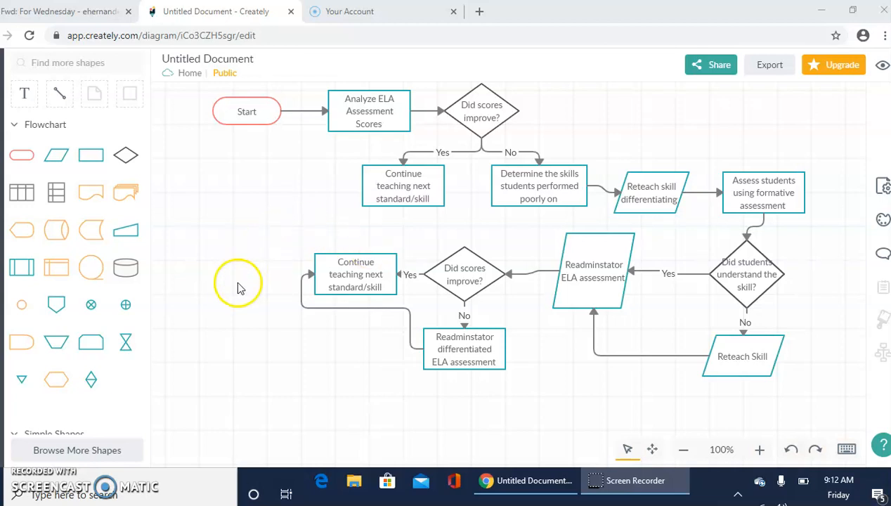
mouse_move(285, 355)
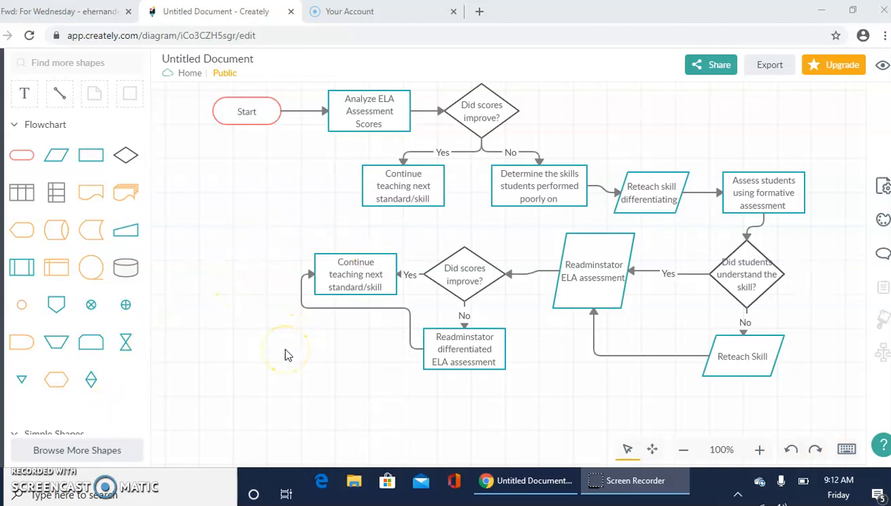
mouse_move(273, 371)
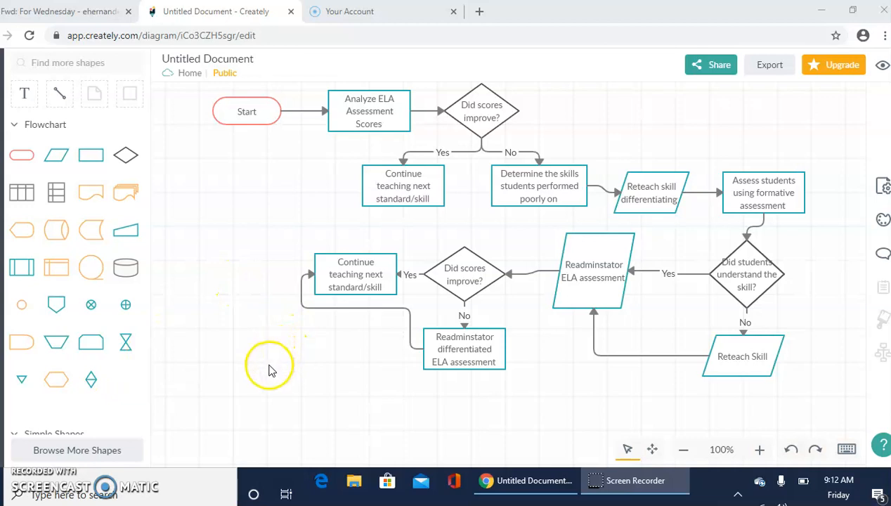
mouse_move(397, 219)
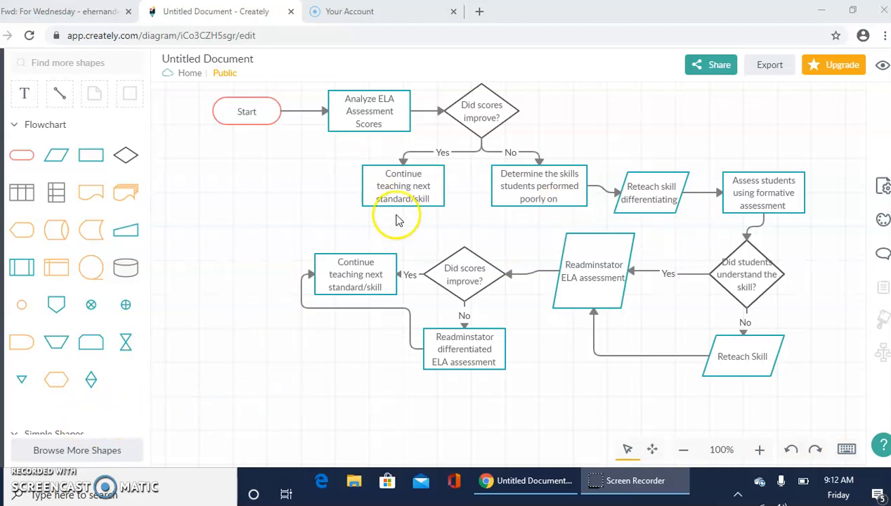